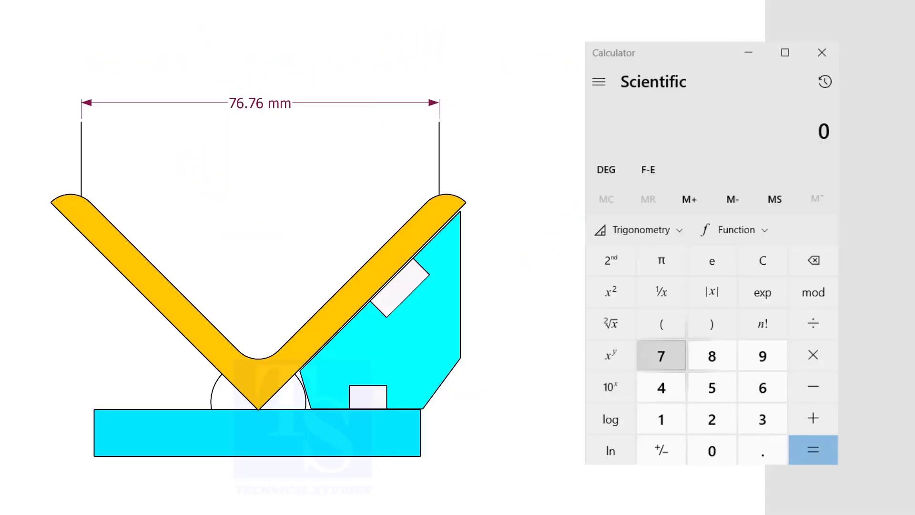
Step: Calculate 76.76 × 1.7 in Calculator, giving 130.492
{"action": "left_click", "coordinate": [762, 450]}
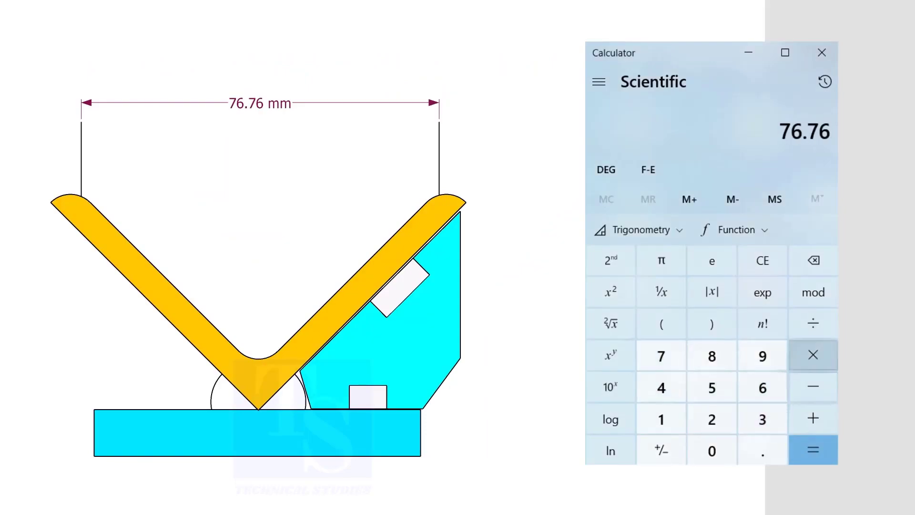
{"action": "left_click", "coordinate": [712, 450]}
{"action": "type", "text": "1.7"}
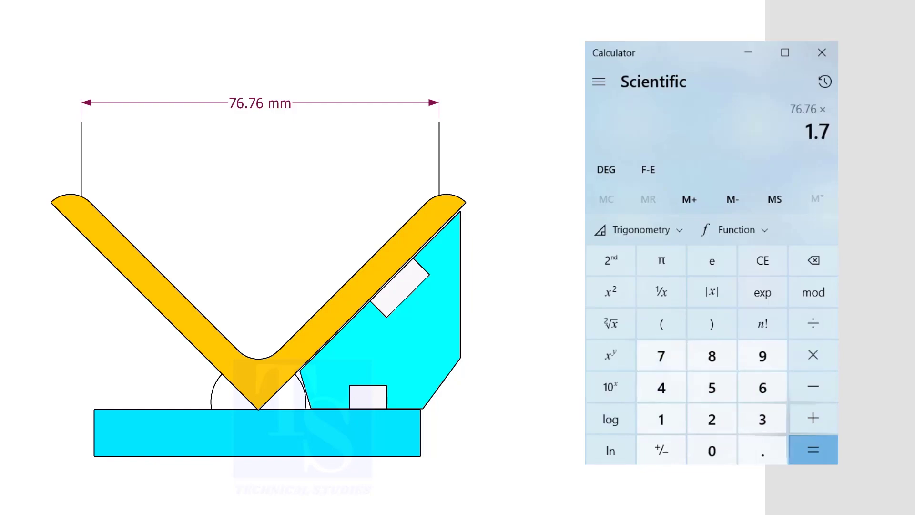
{"action": "left_click", "coordinate": [813, 450]}
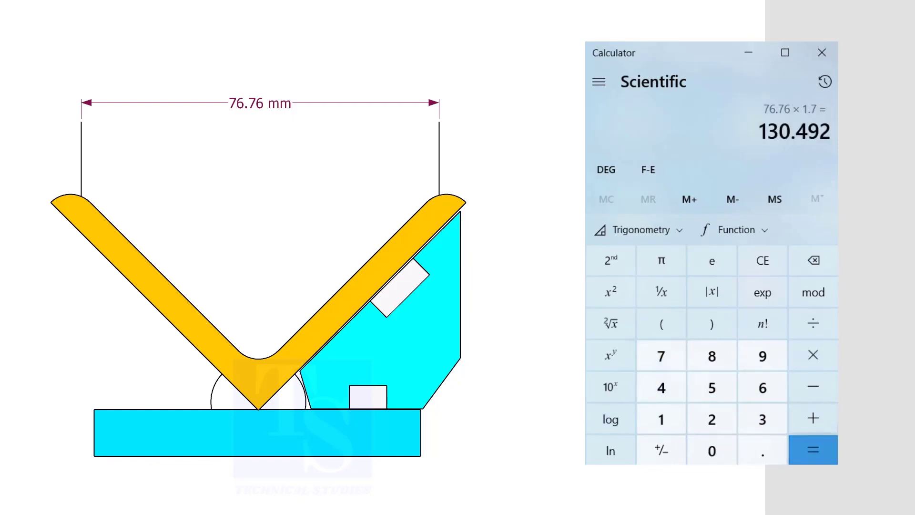